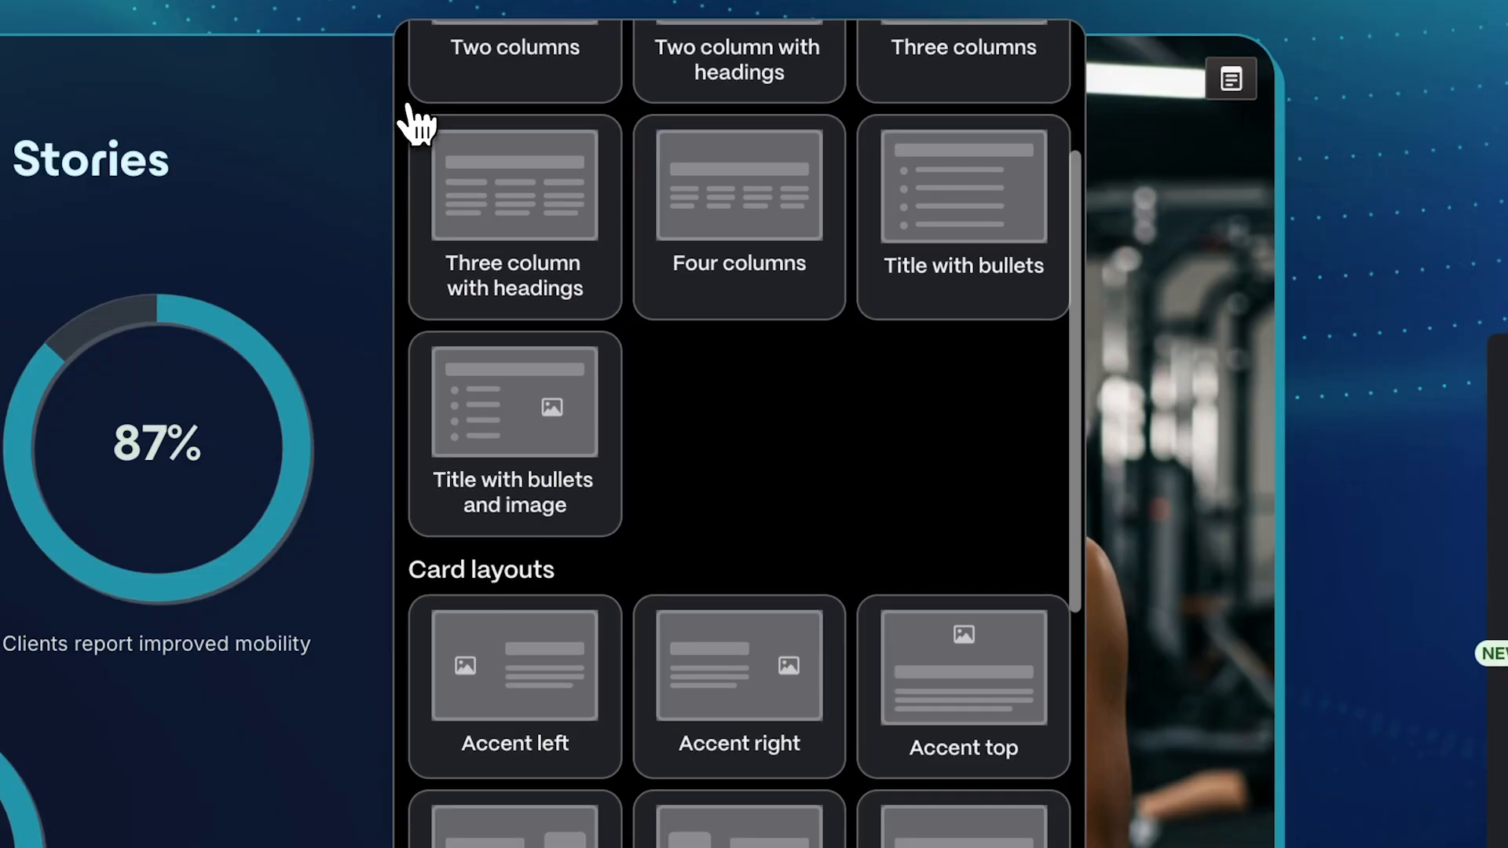
# Step: Scroll the template gallery down to the Images section and select the Team photos template
pyautogui.scroll(-3)
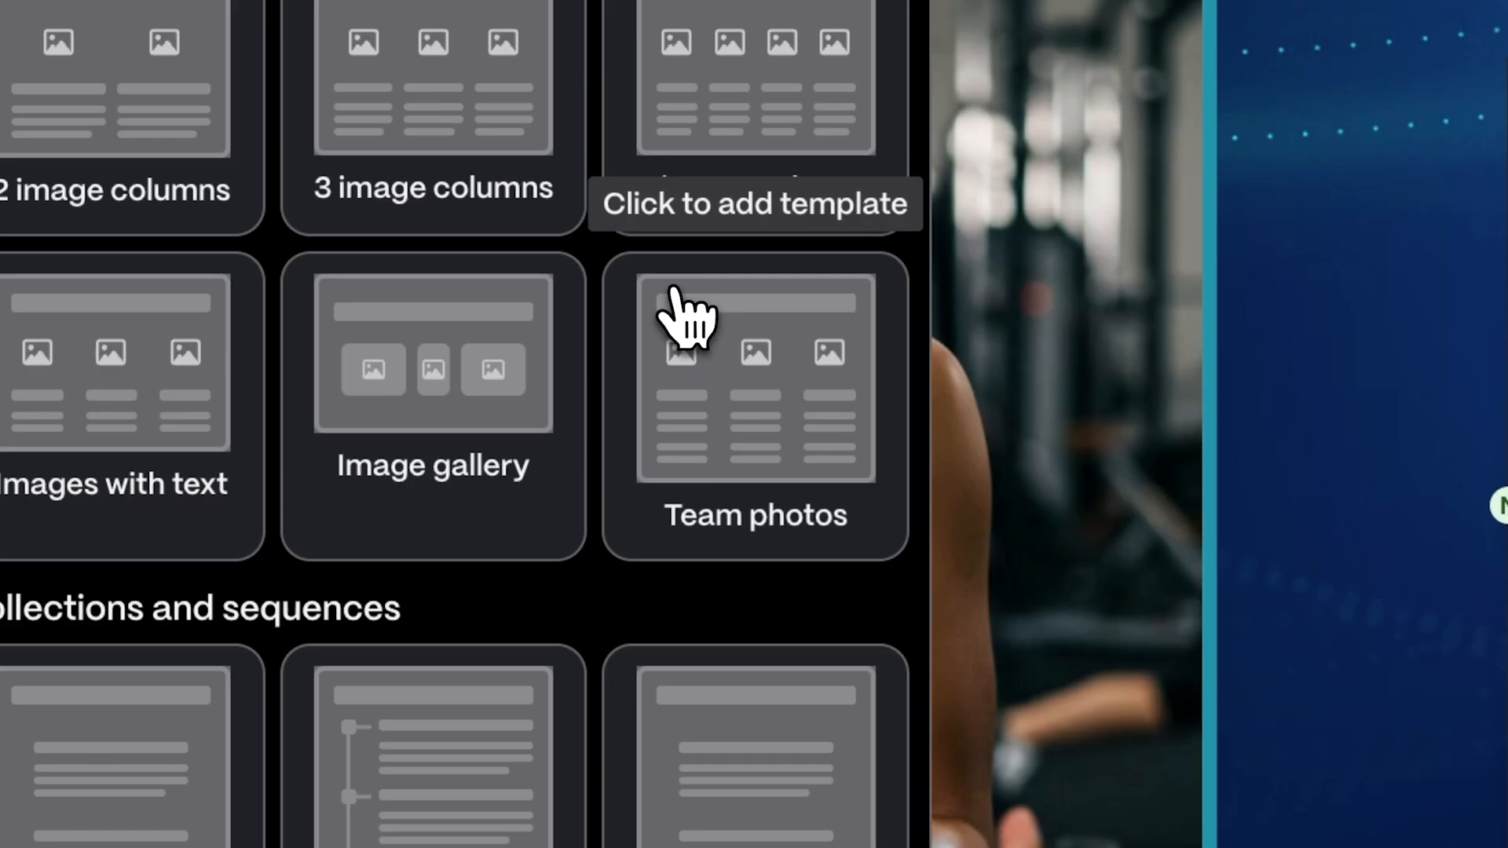
pyautogui.click(755, 376)
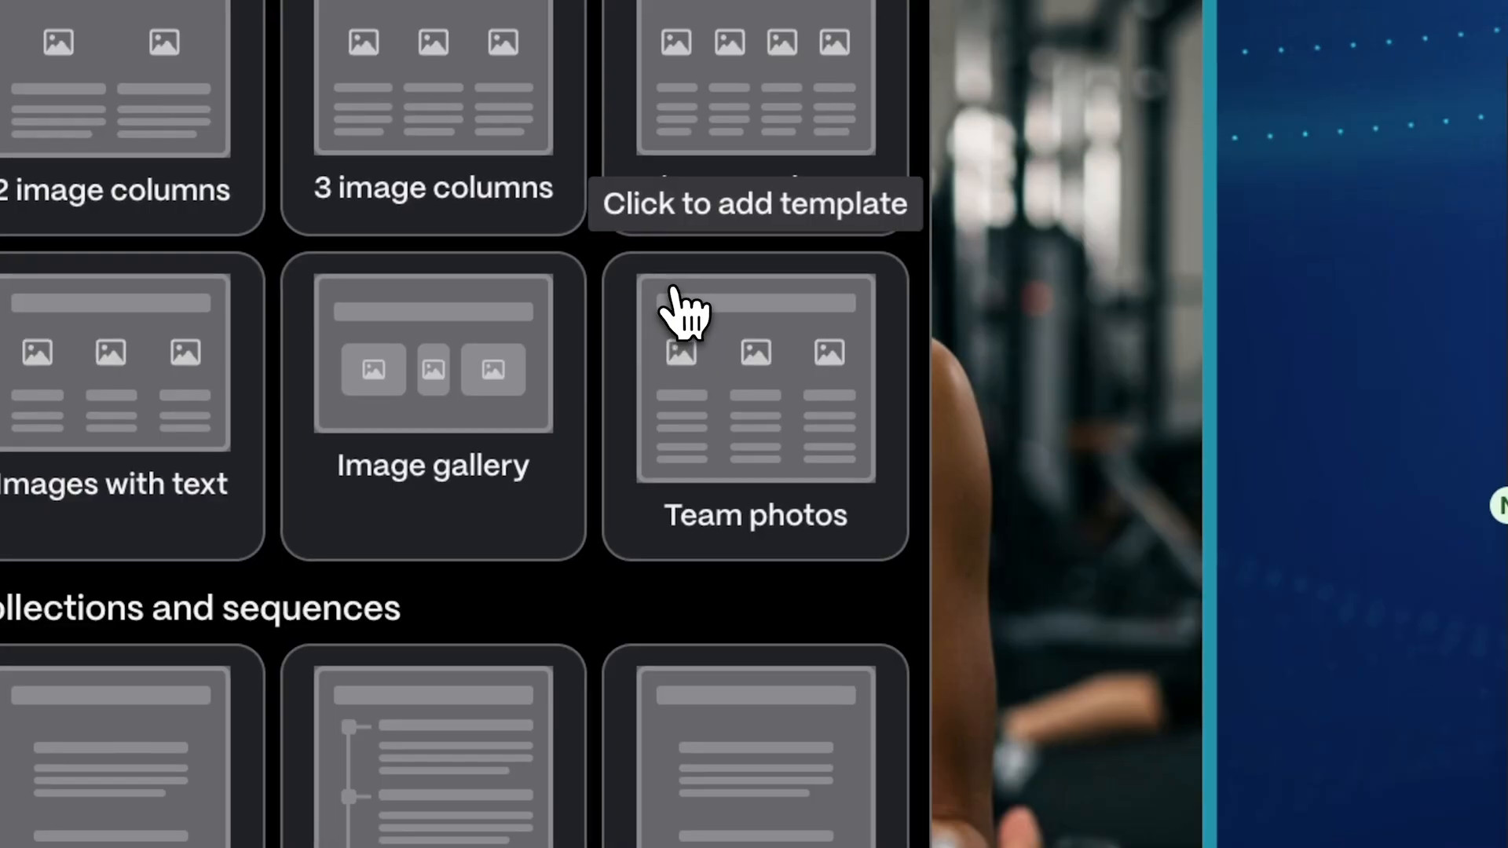
# Step: Dismiss the template gallery and scroll to the 'Re-Active at Home' workout video slide
pyautogui.click(754, 375)
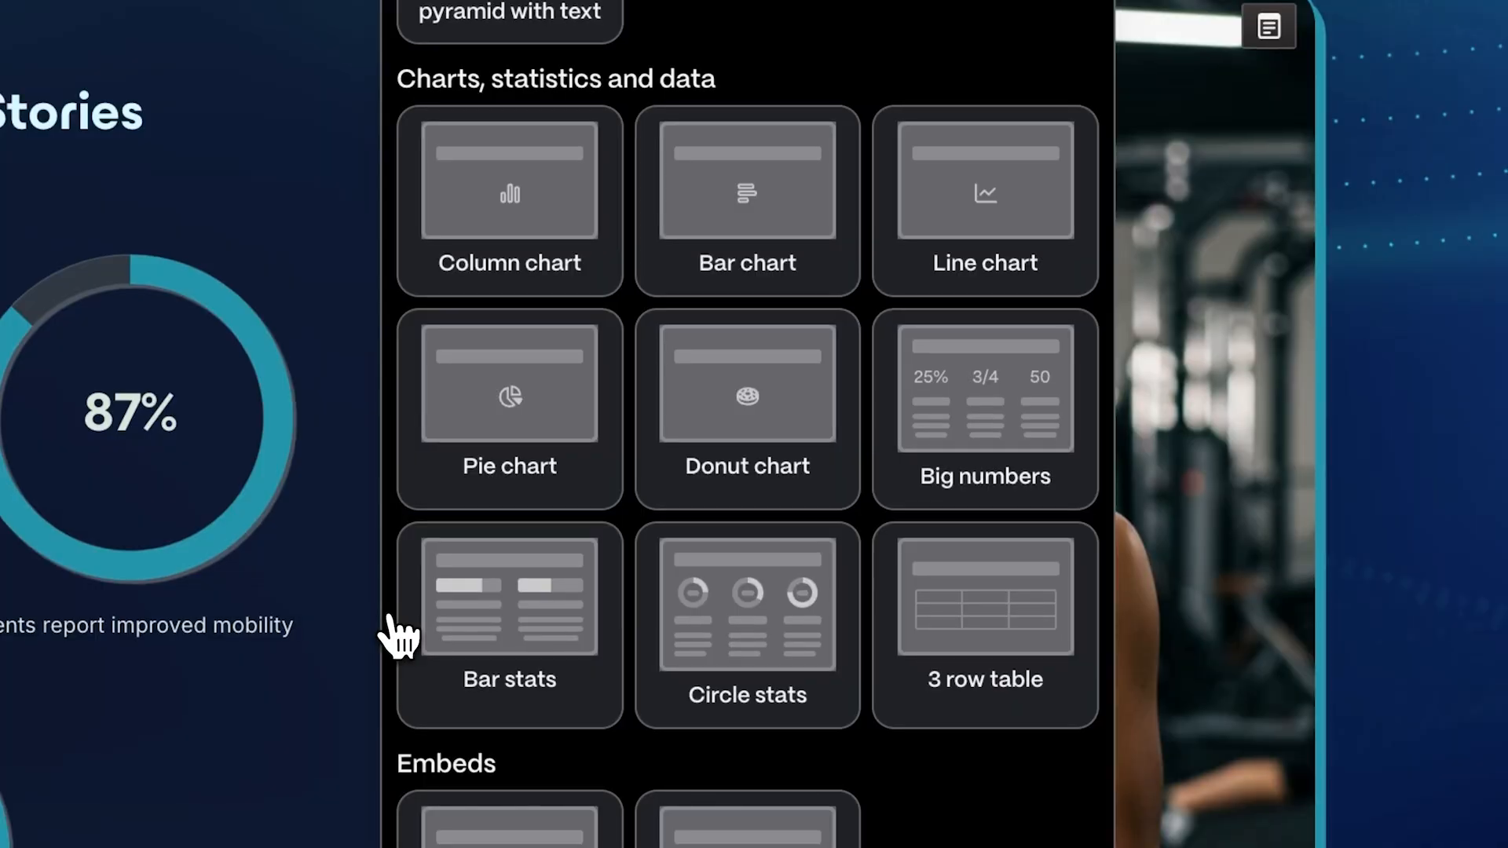
pyautogui.scroll(-3)
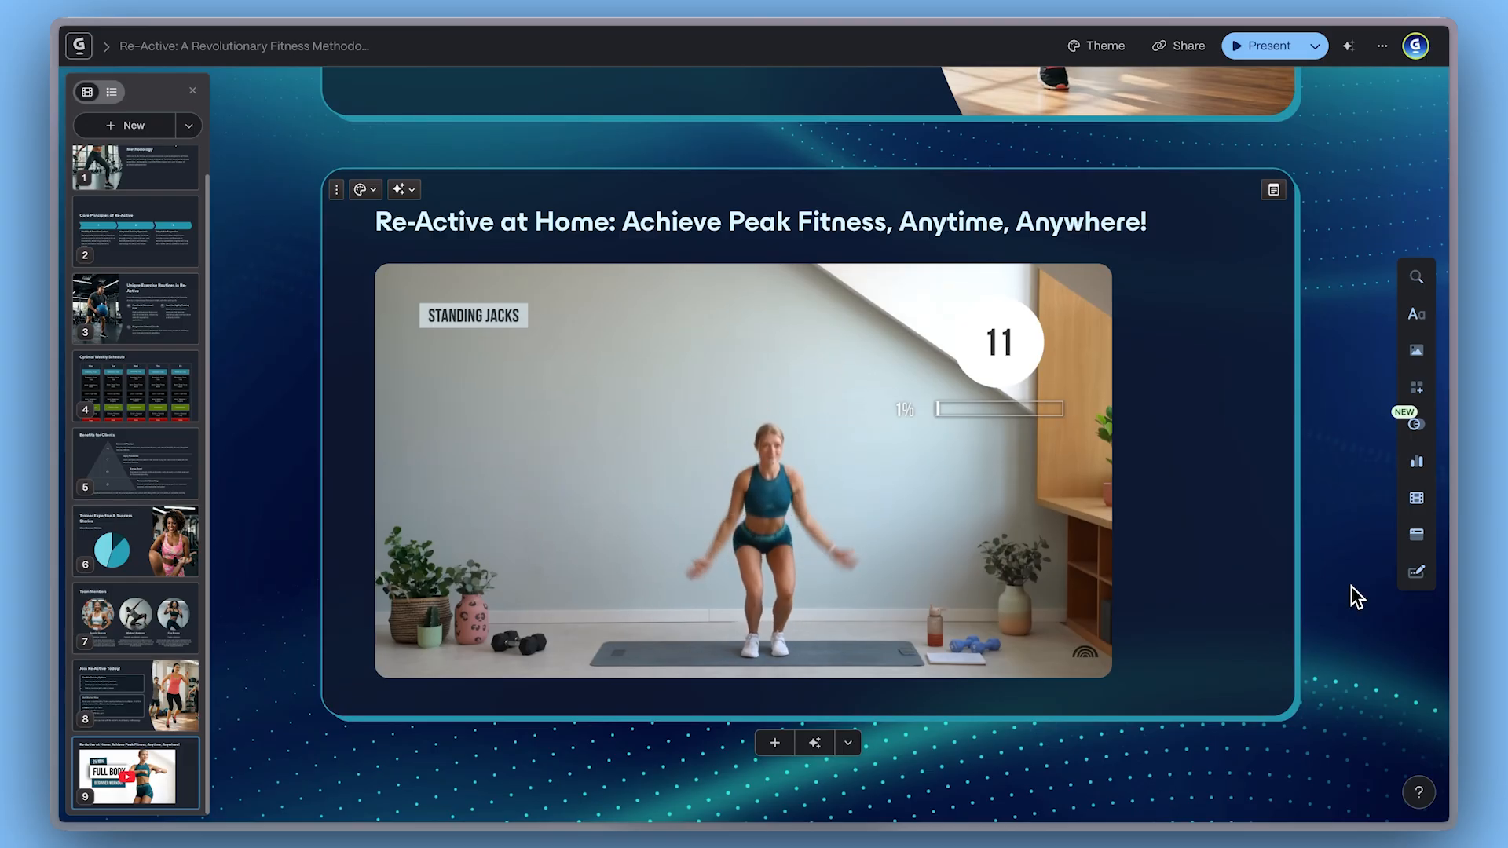
# Step: Open Add from template between two cards and scroll toward the Team photos layout
pyautogui.click(135, 183)
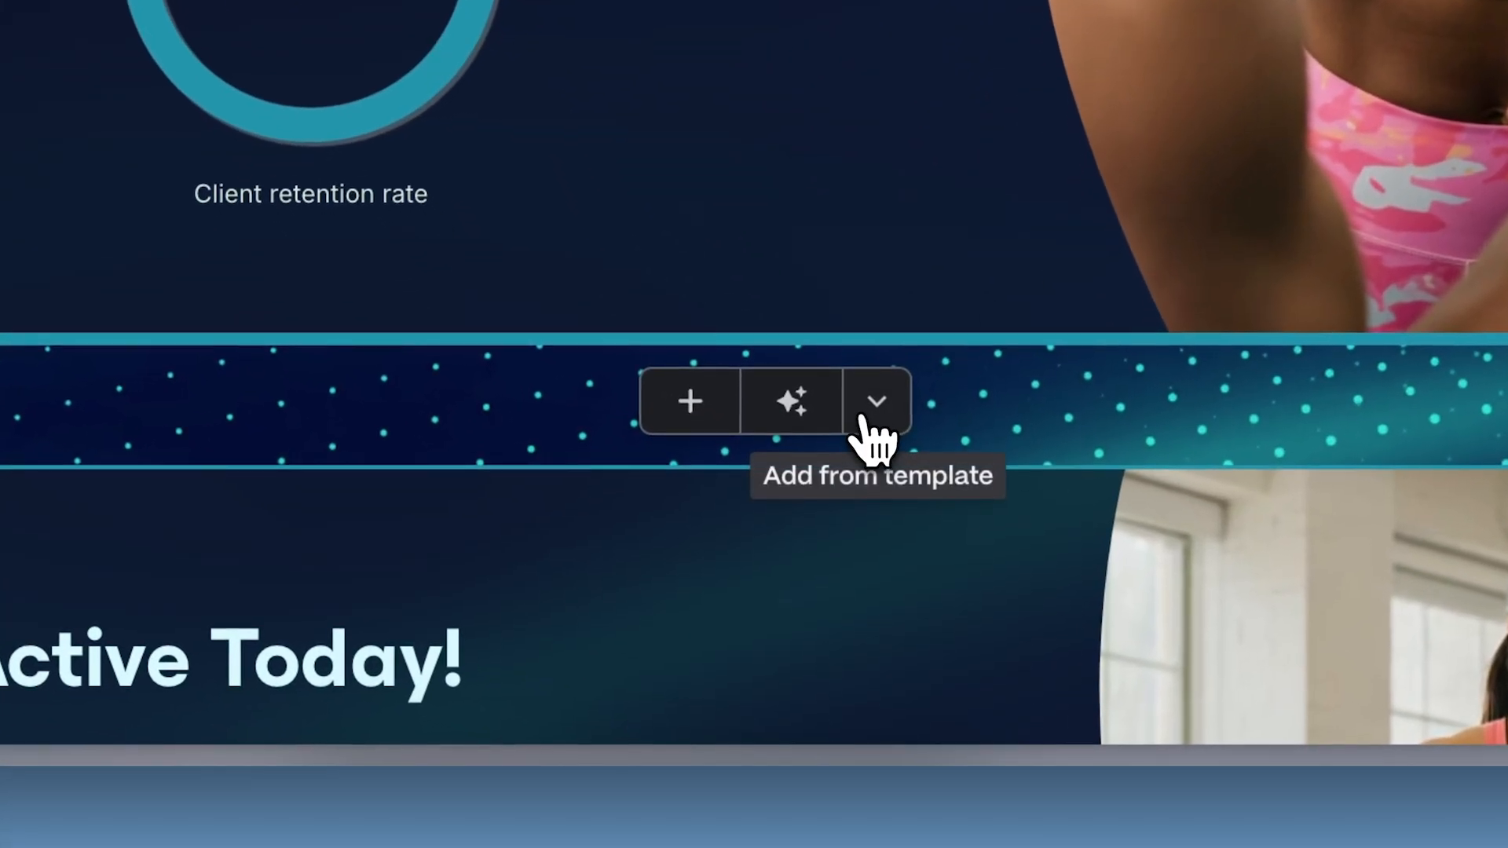
pyautogui.click(875, 402)
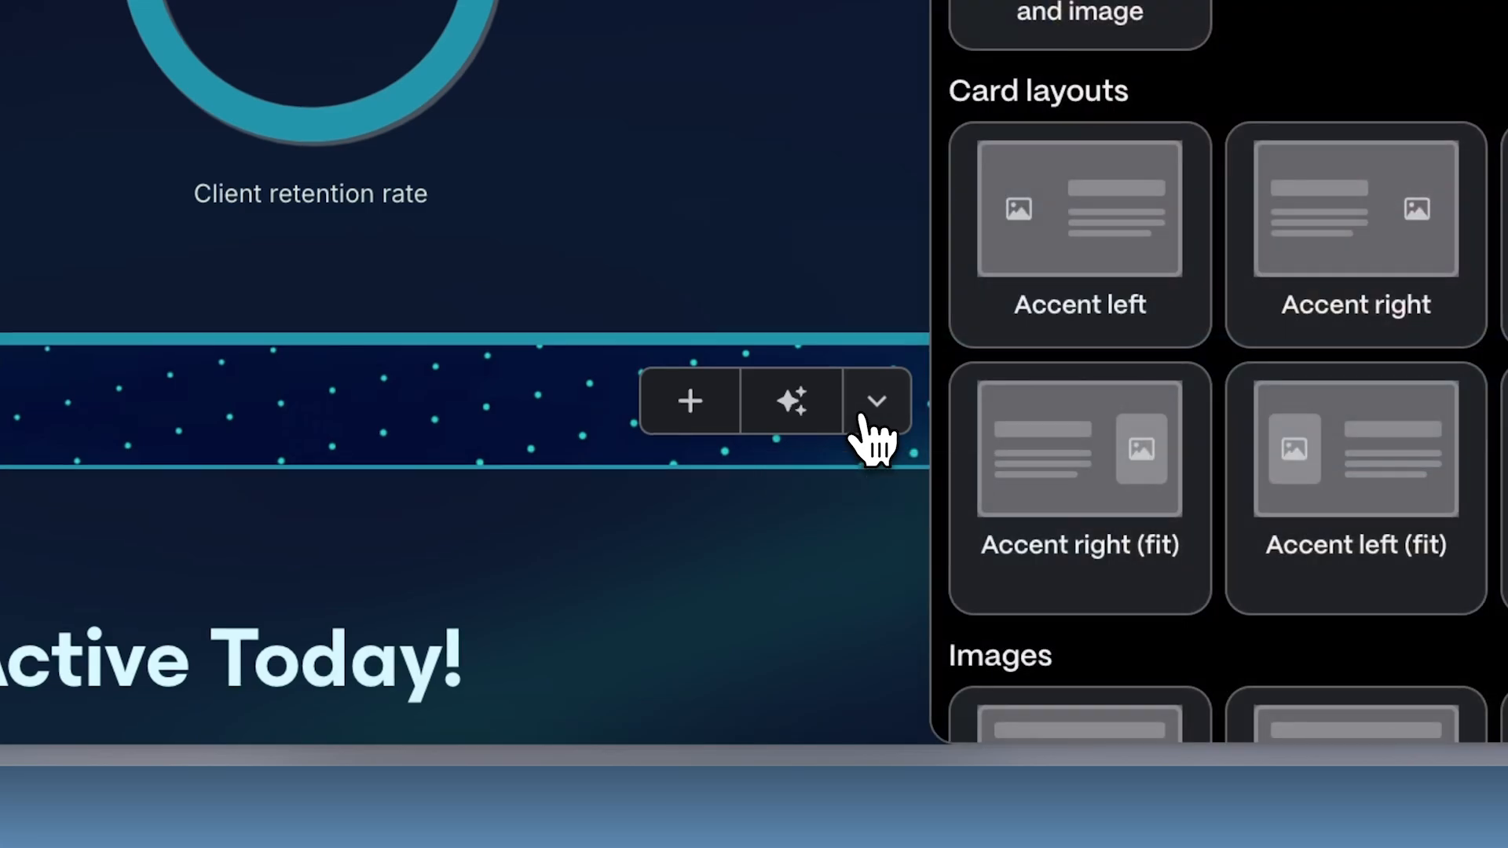
pyautogui.scroll(-3)
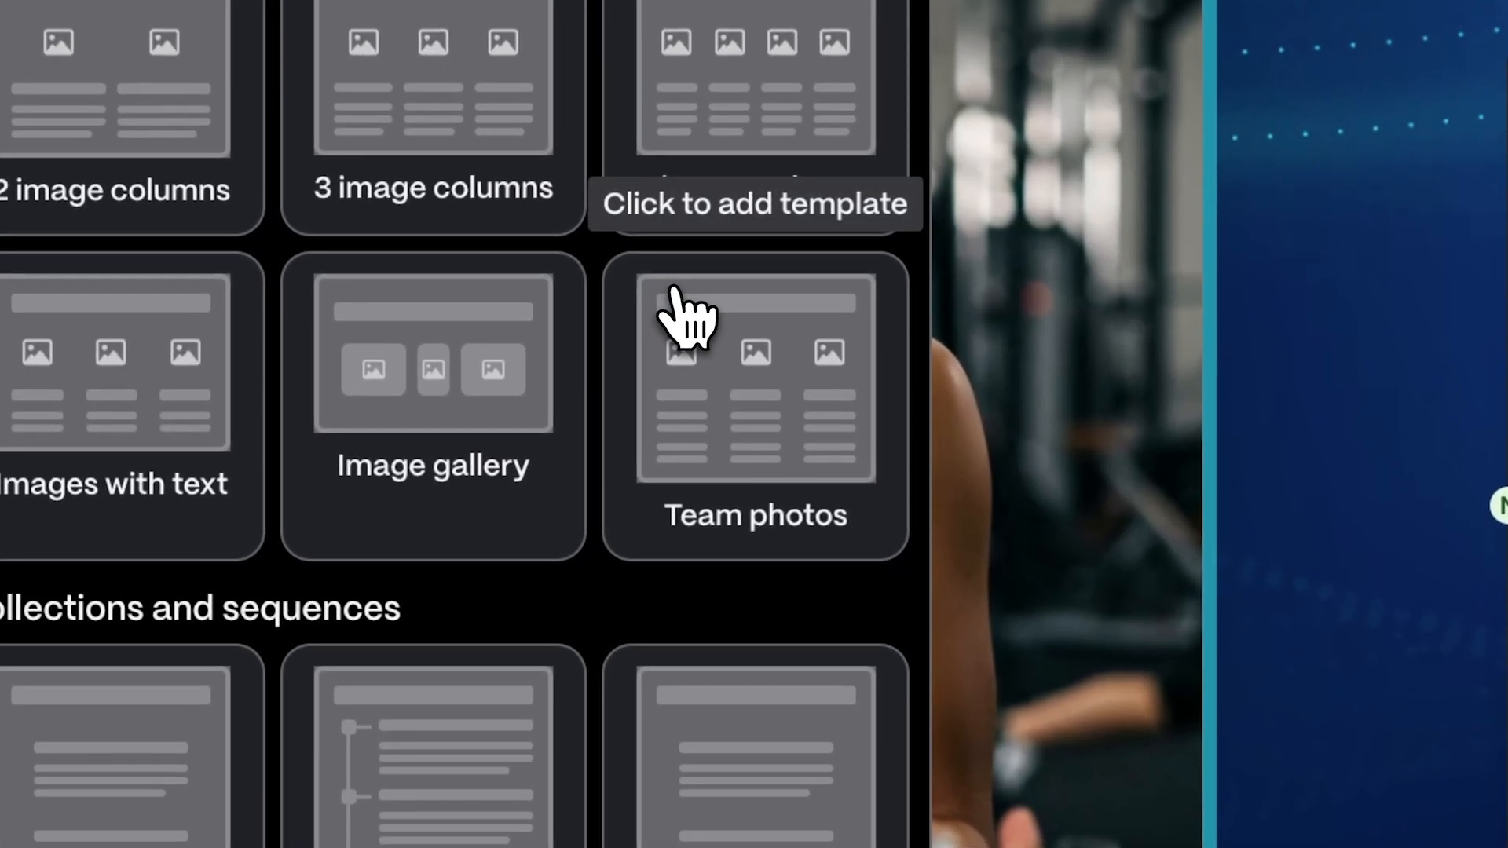
pyautogui.click(755, 376)
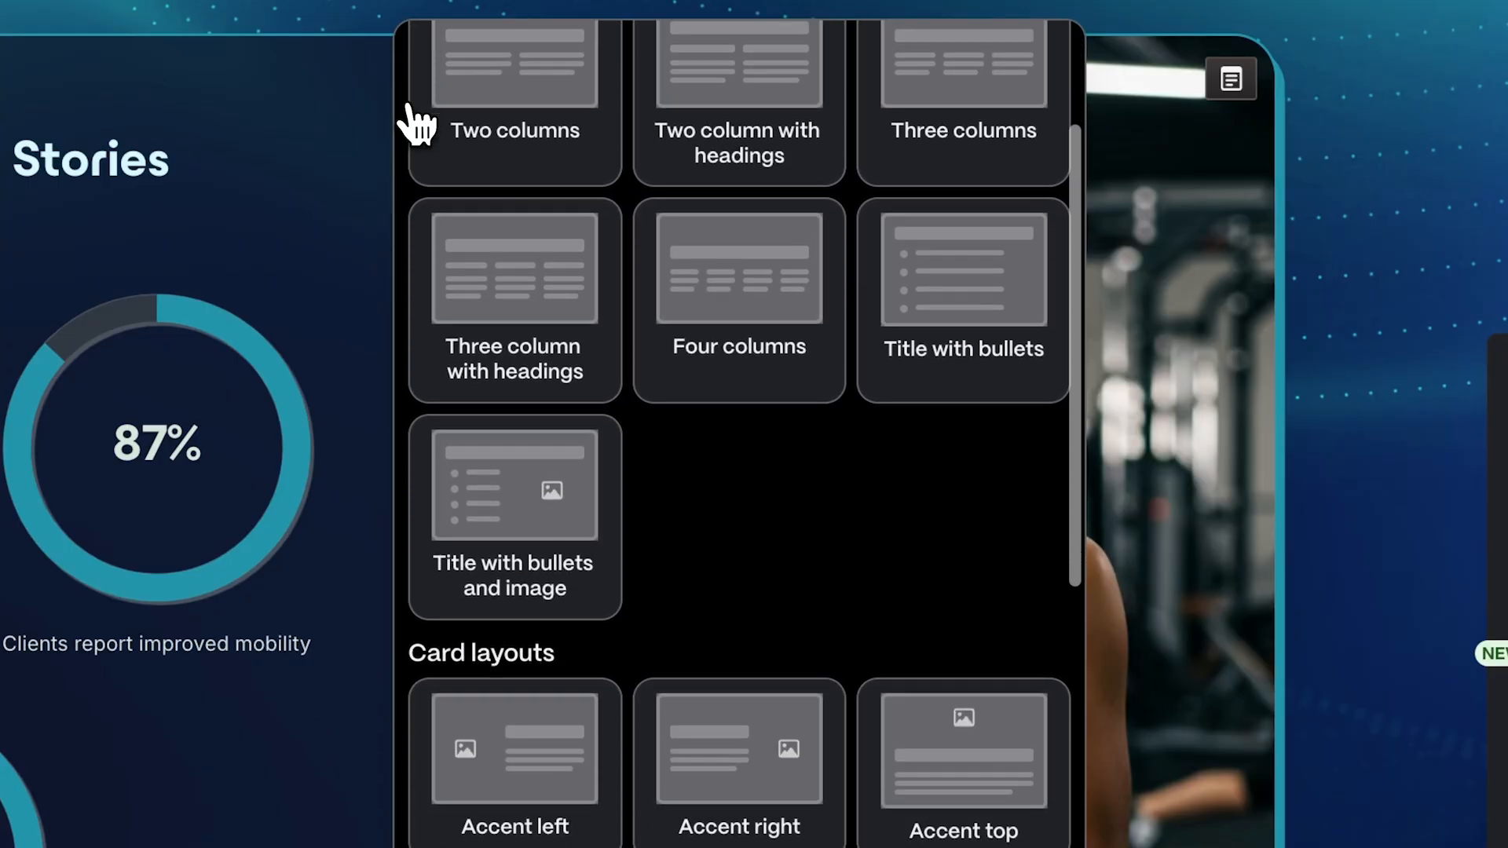
# Step: Scroll past Card layouts until the Team photos template is visible
pyautogui.scroll(-3)
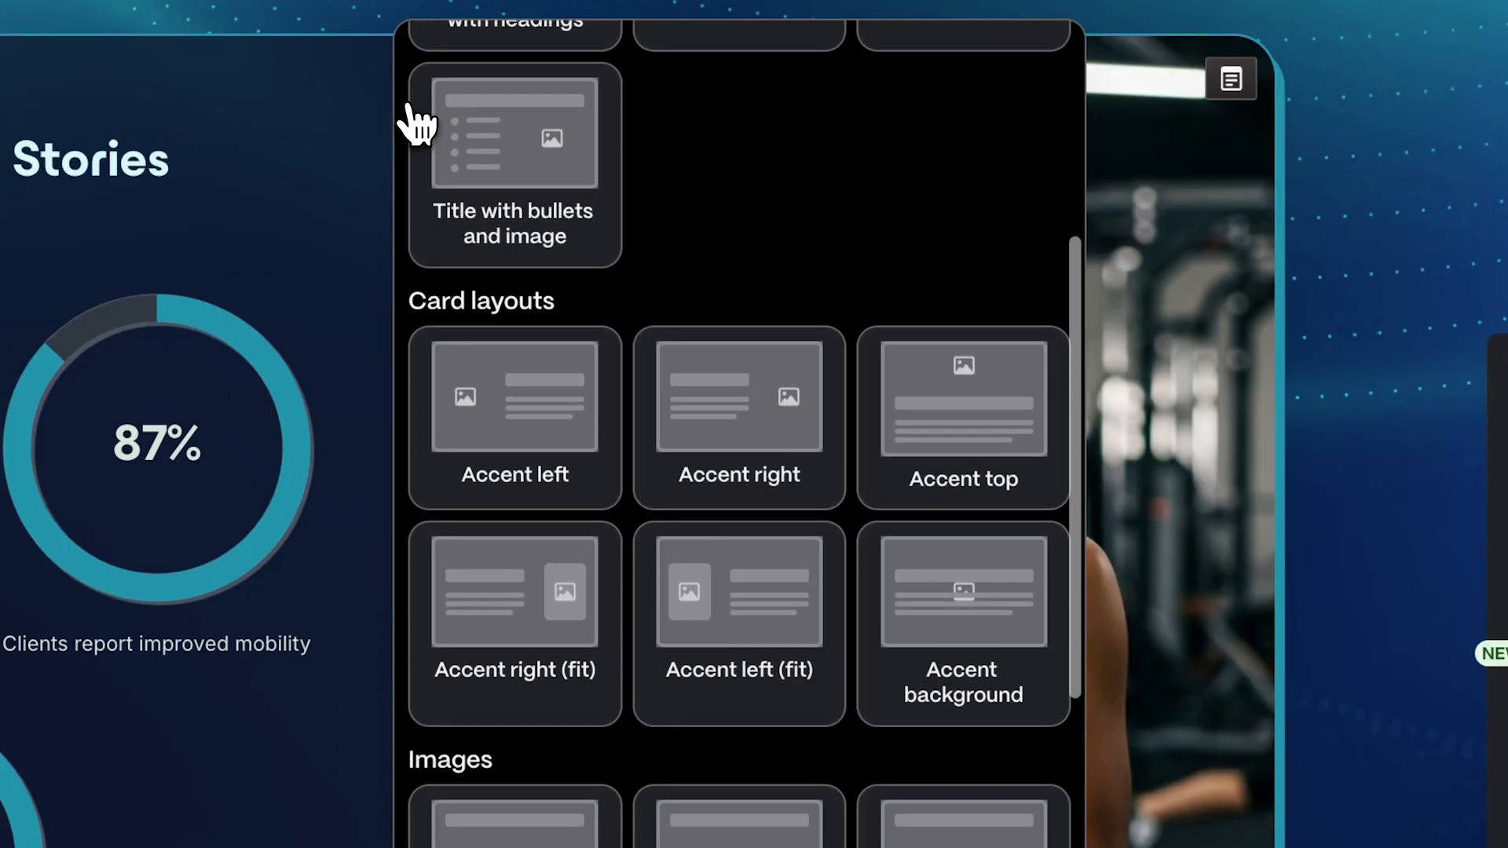
pyautogui.scroll(-3)
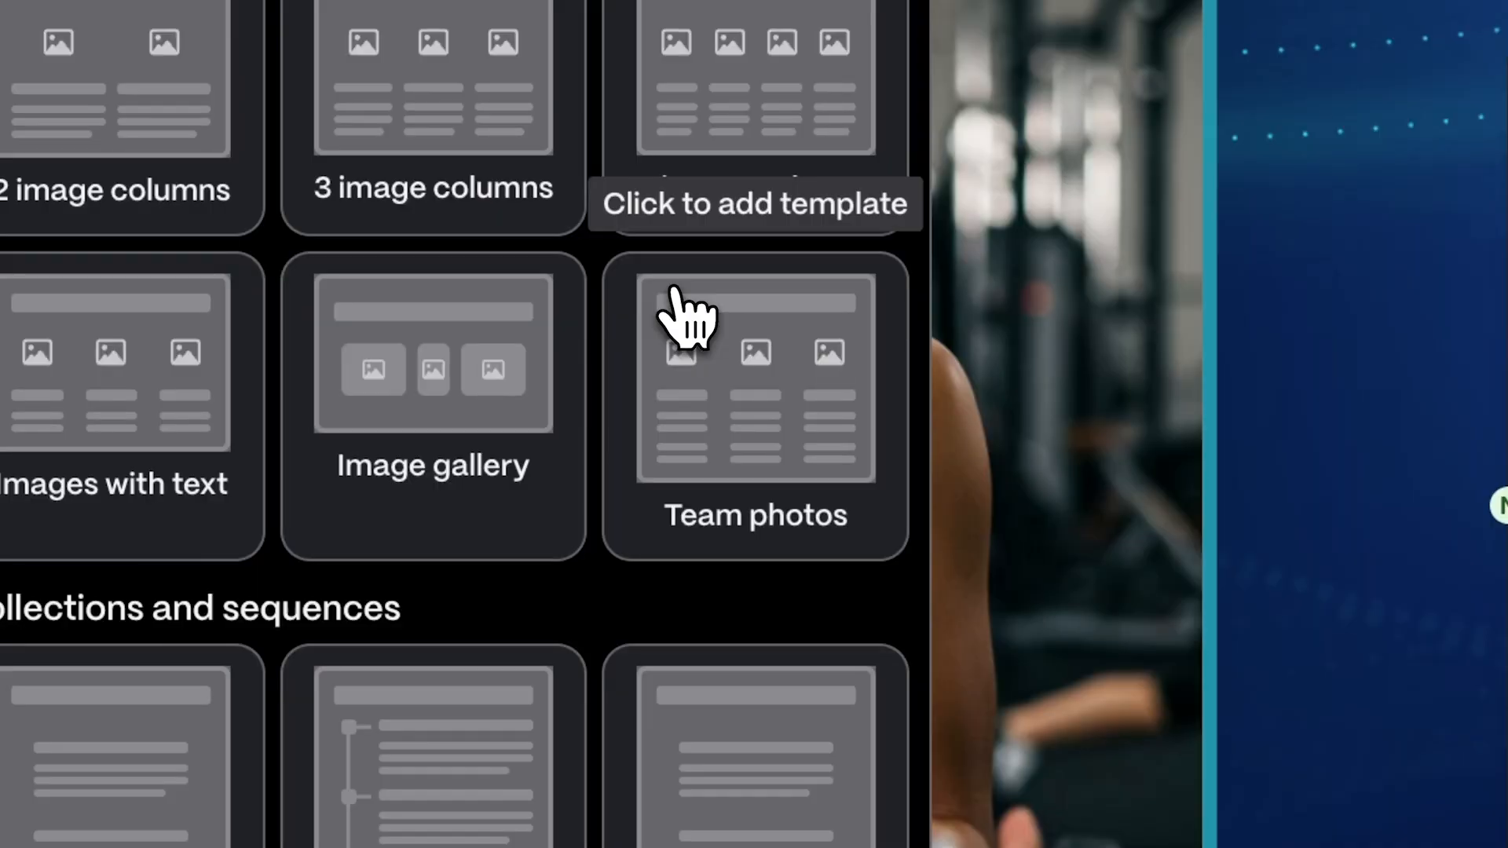